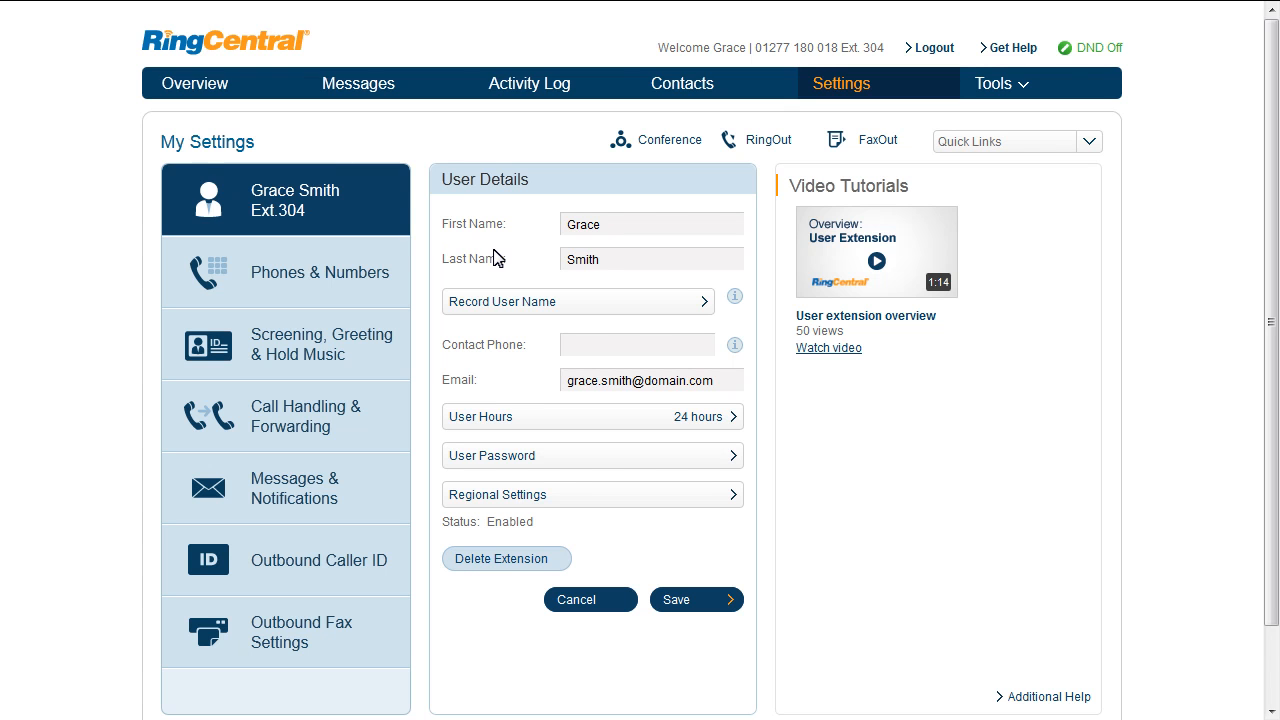
pyautogui.click(578, 301)
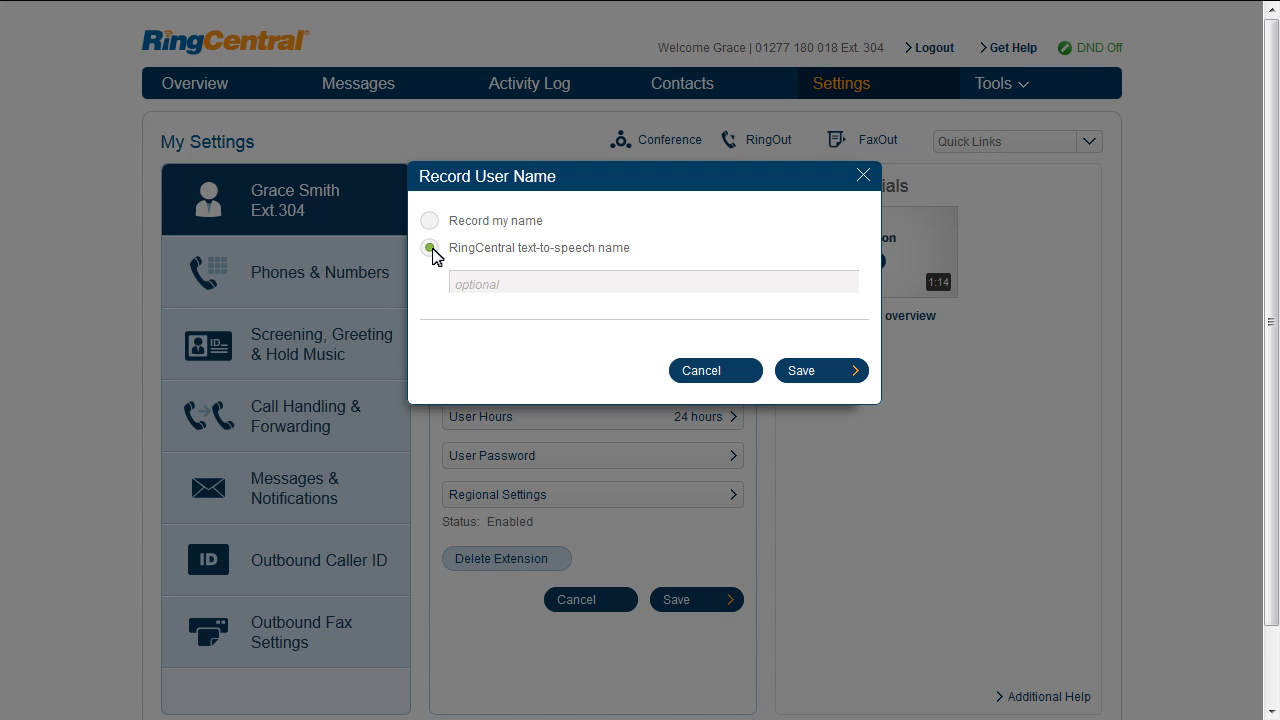
pyautogui.click(429, 221)
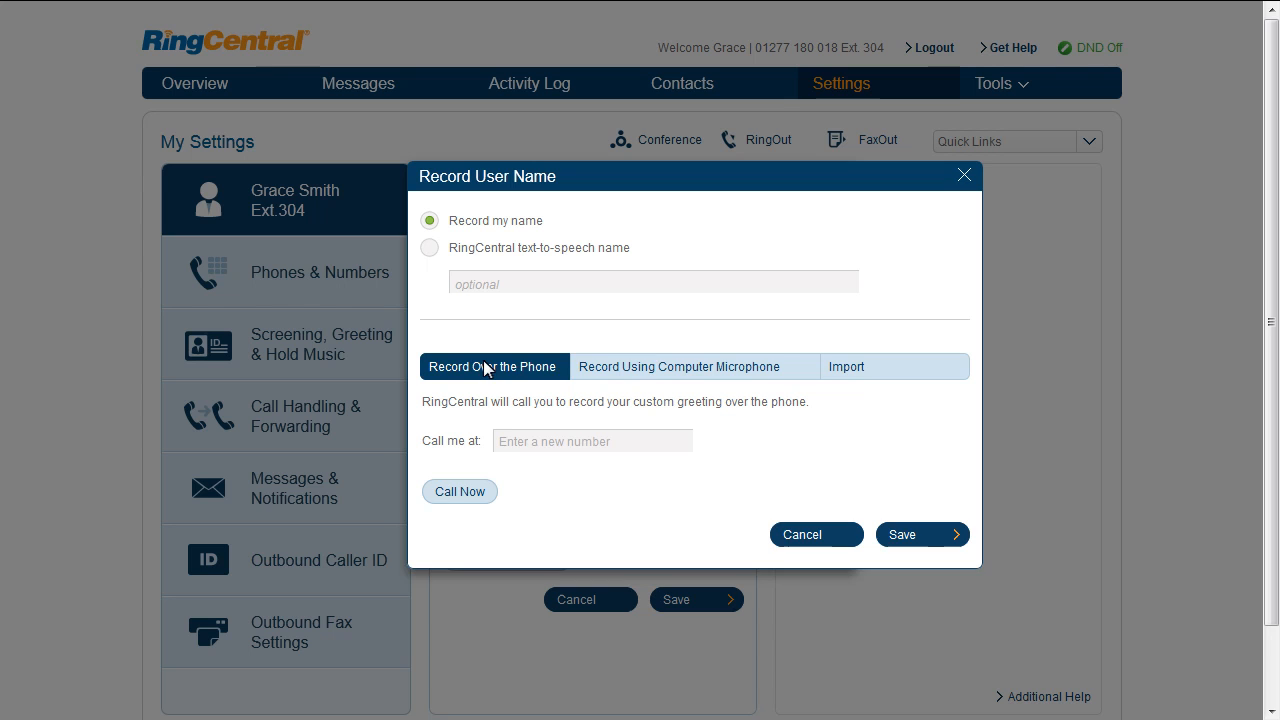
pyautogui.click(678, 366)
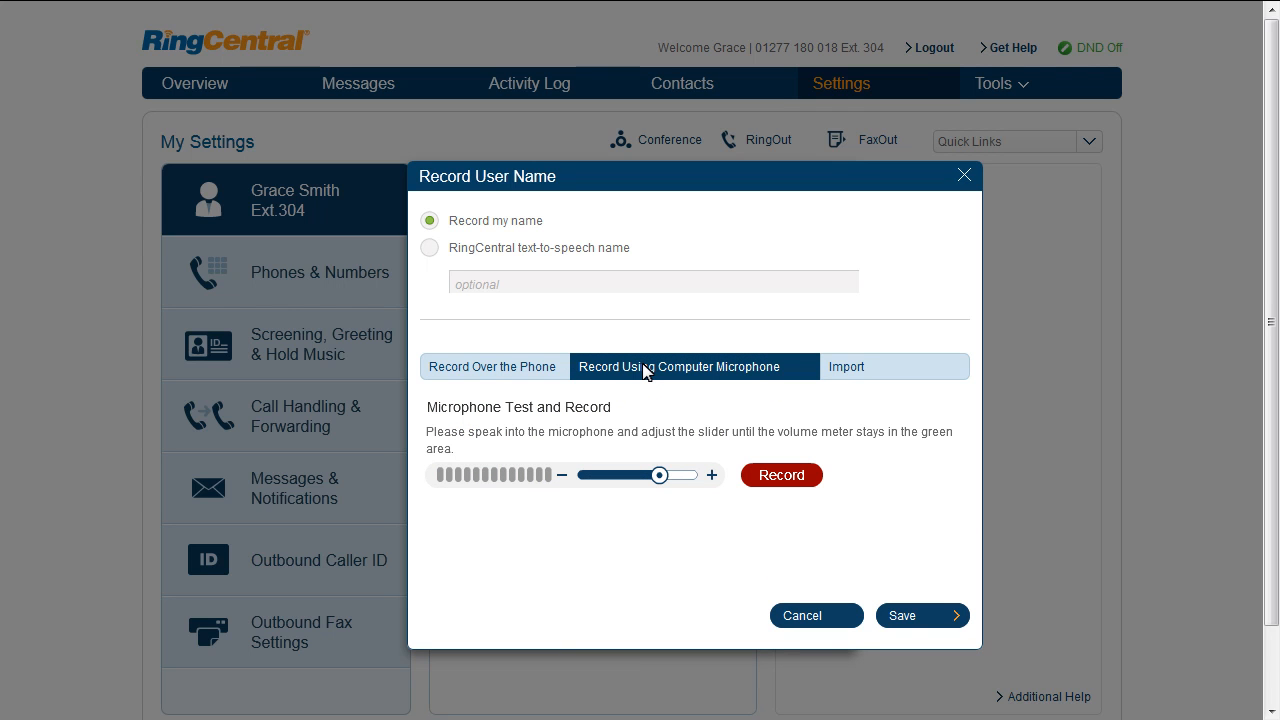
pyautogui.moveTo(860, 372)
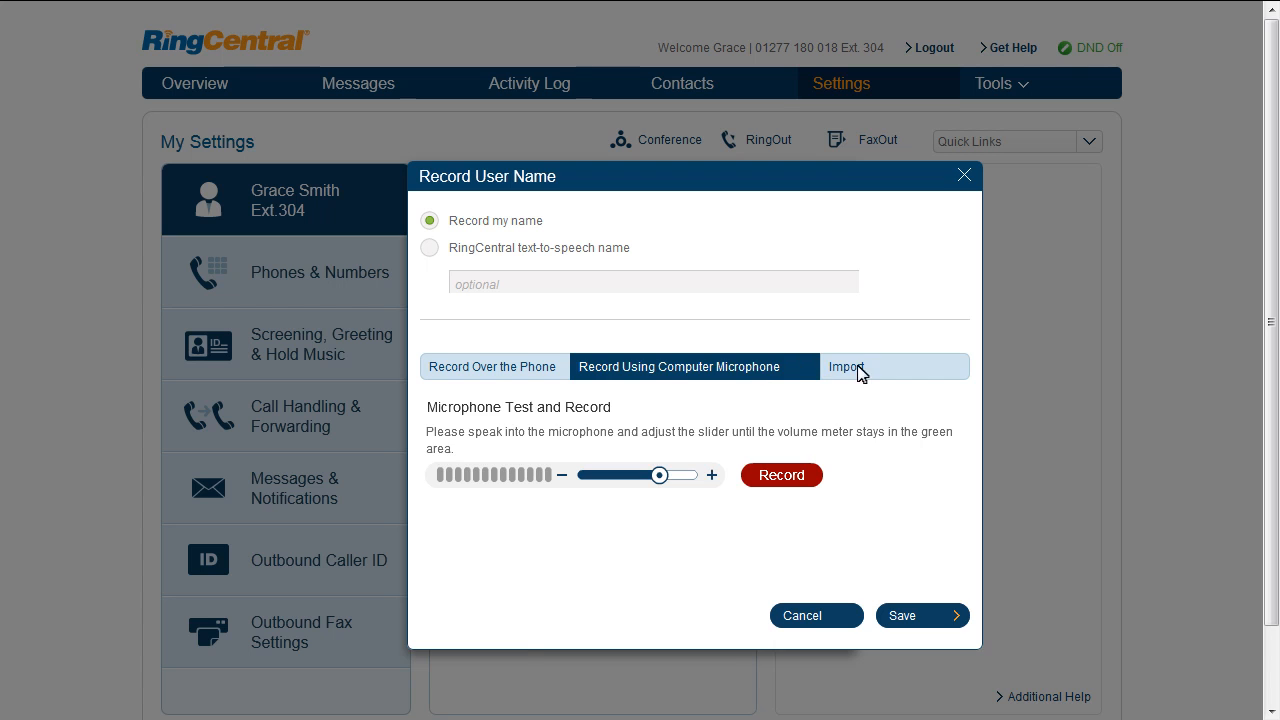
pyautogui.click(846, 366)
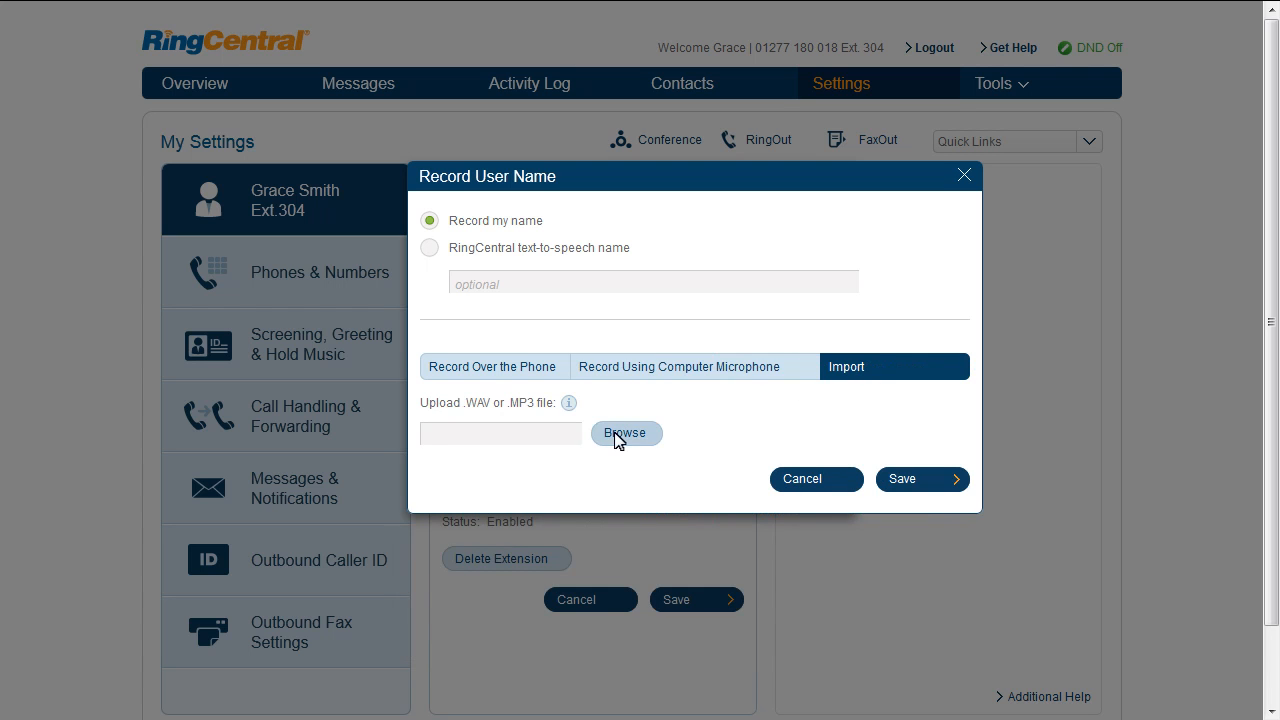
pyautogui.click(625, 433)
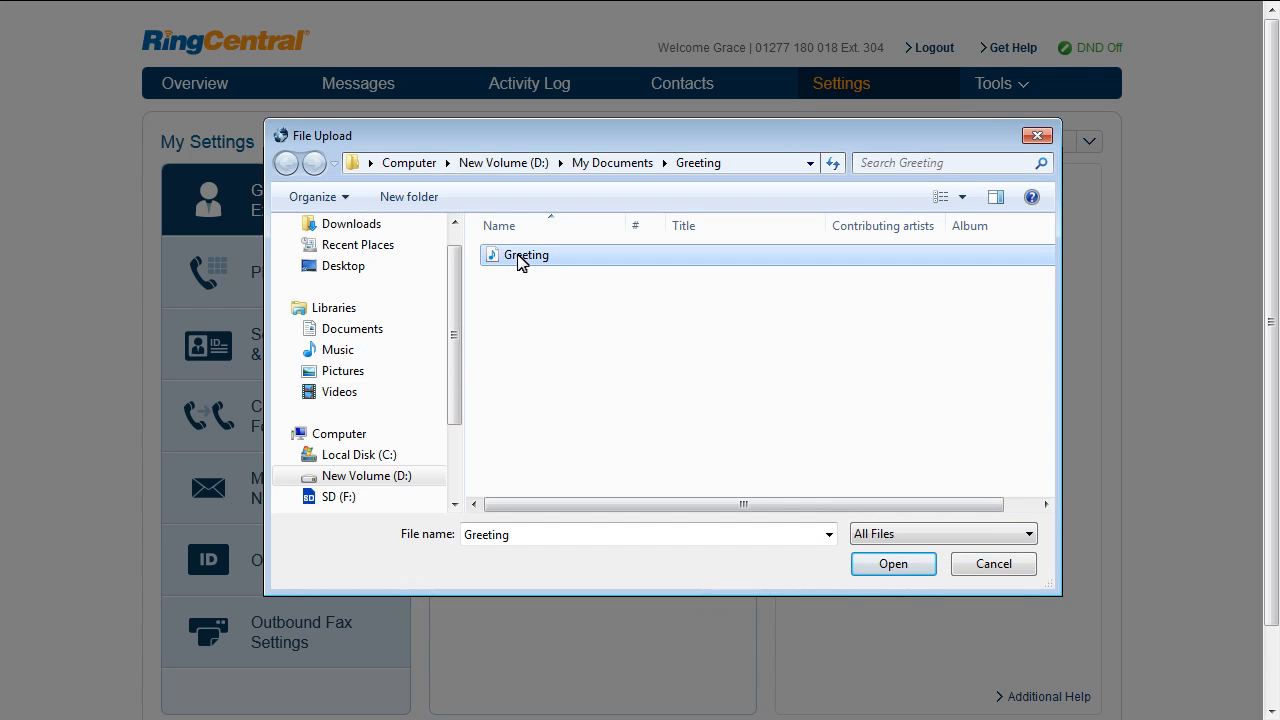
pyautogui.click(892, 563)
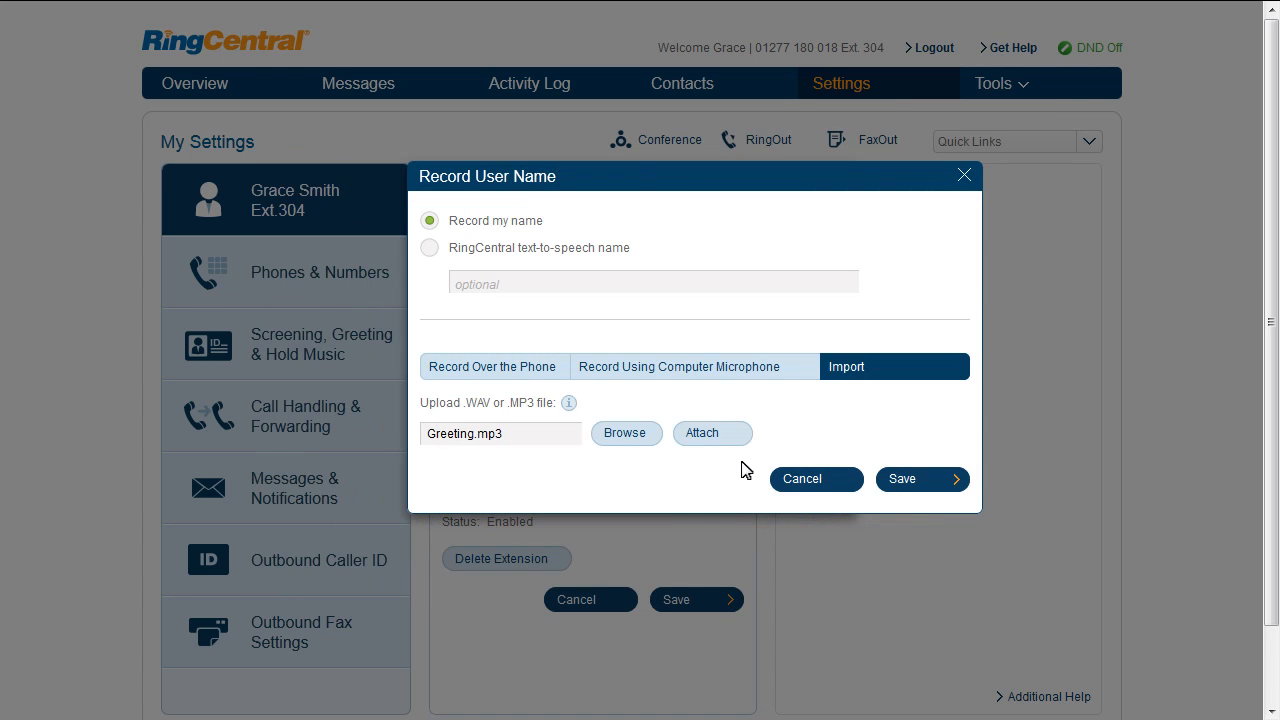
pyautogui.click(712, 432)
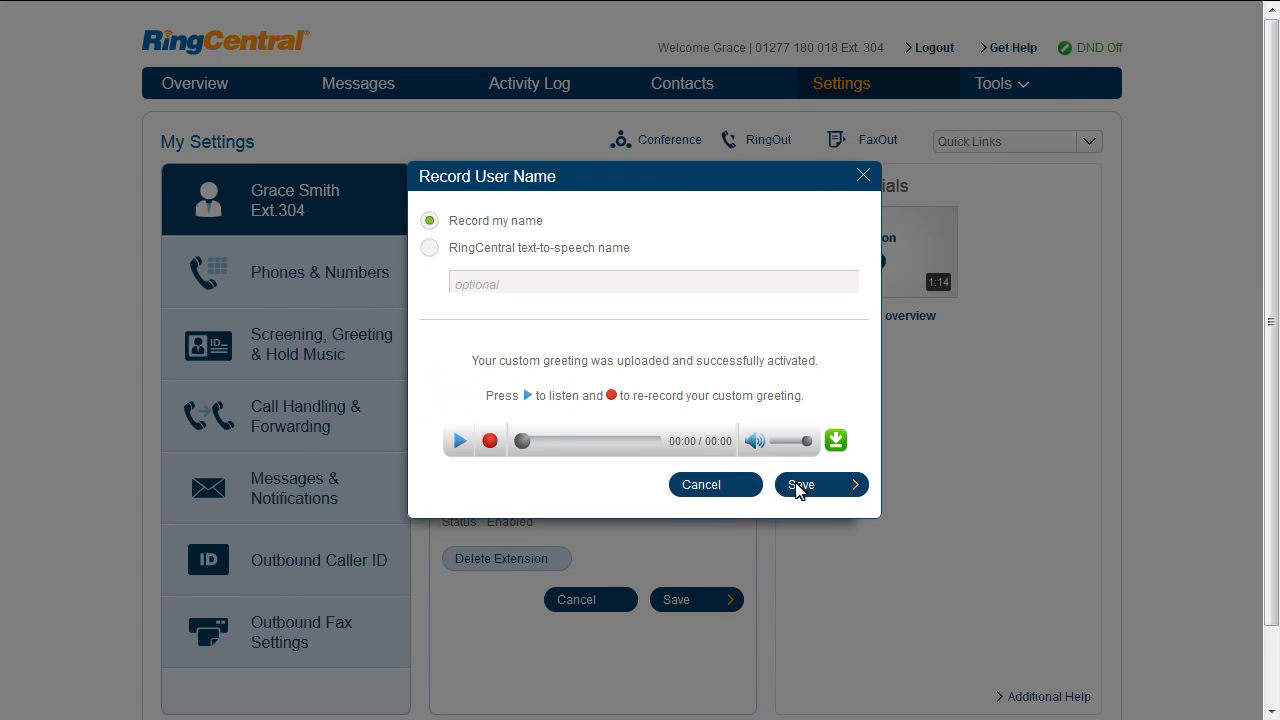
pyautogui.click(800, 484)
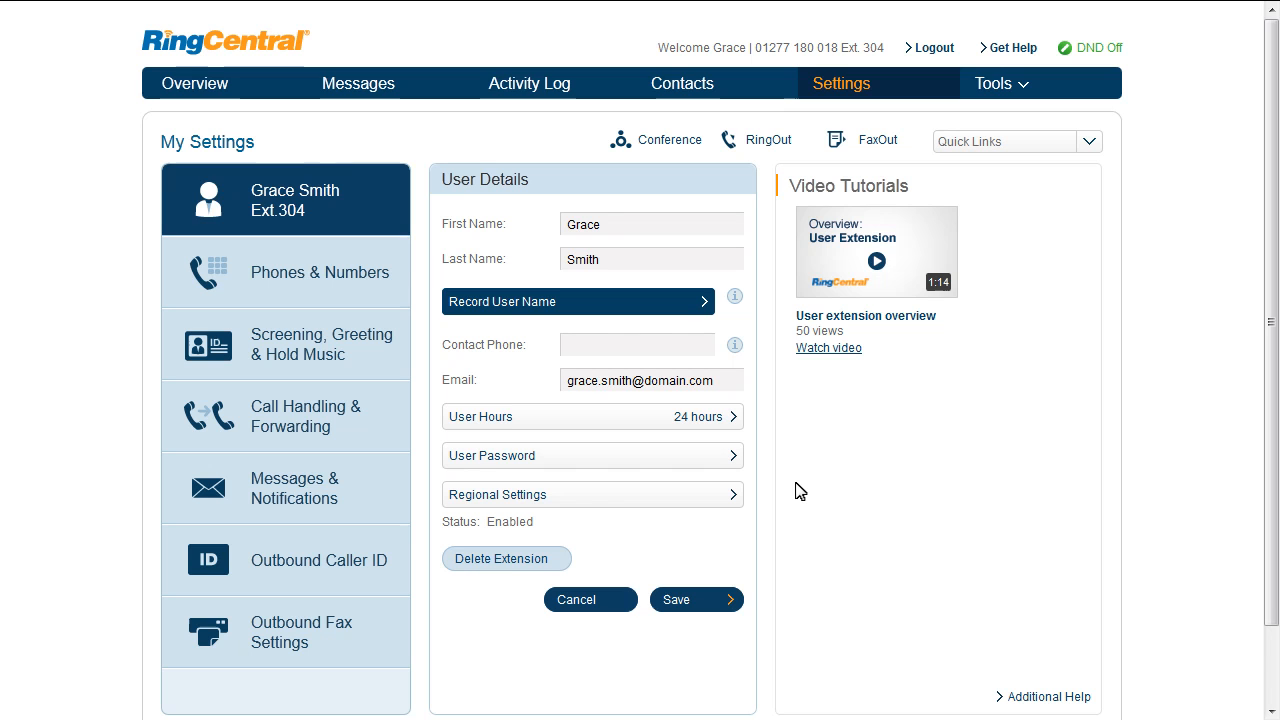
pyautogui.moveTo(572, 387)
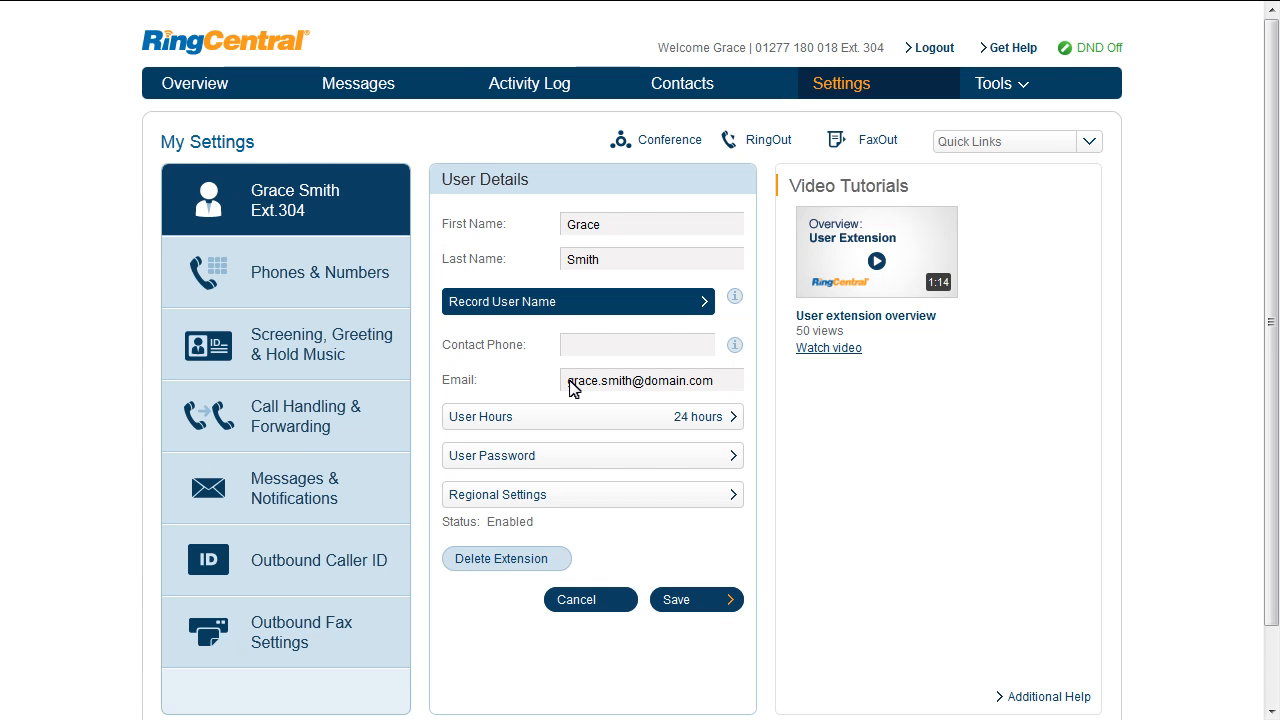
pyautogui.click(591, 416)
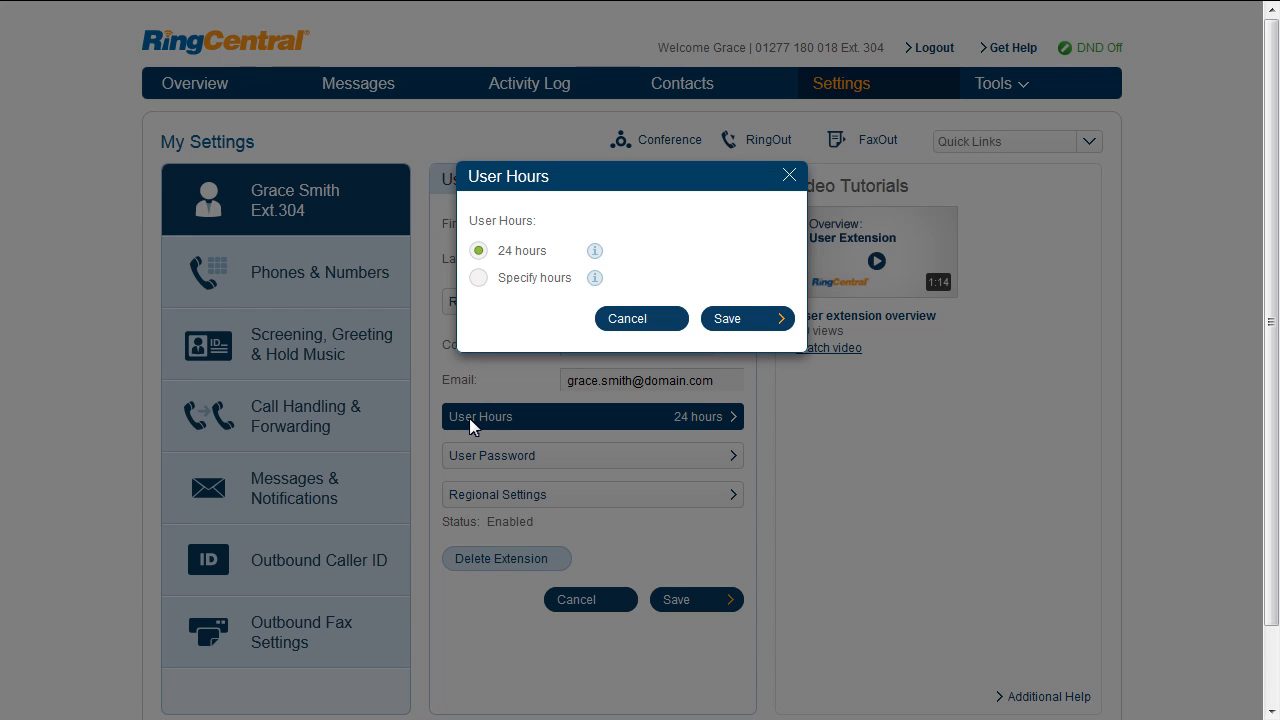
# Switch user hours to Specify hours (weekdays 9:00–18:00, weekends closed) and save
pyautogui.click(478, 277)
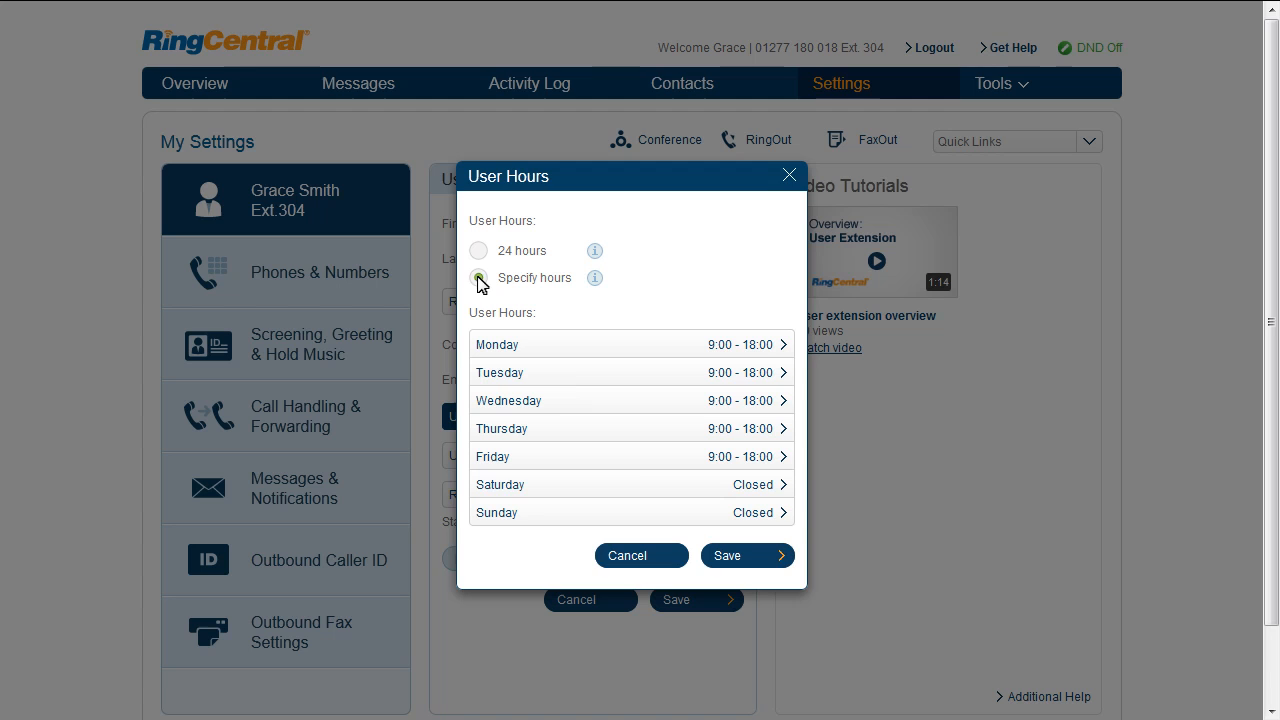
pyautogui.click(727, 555)
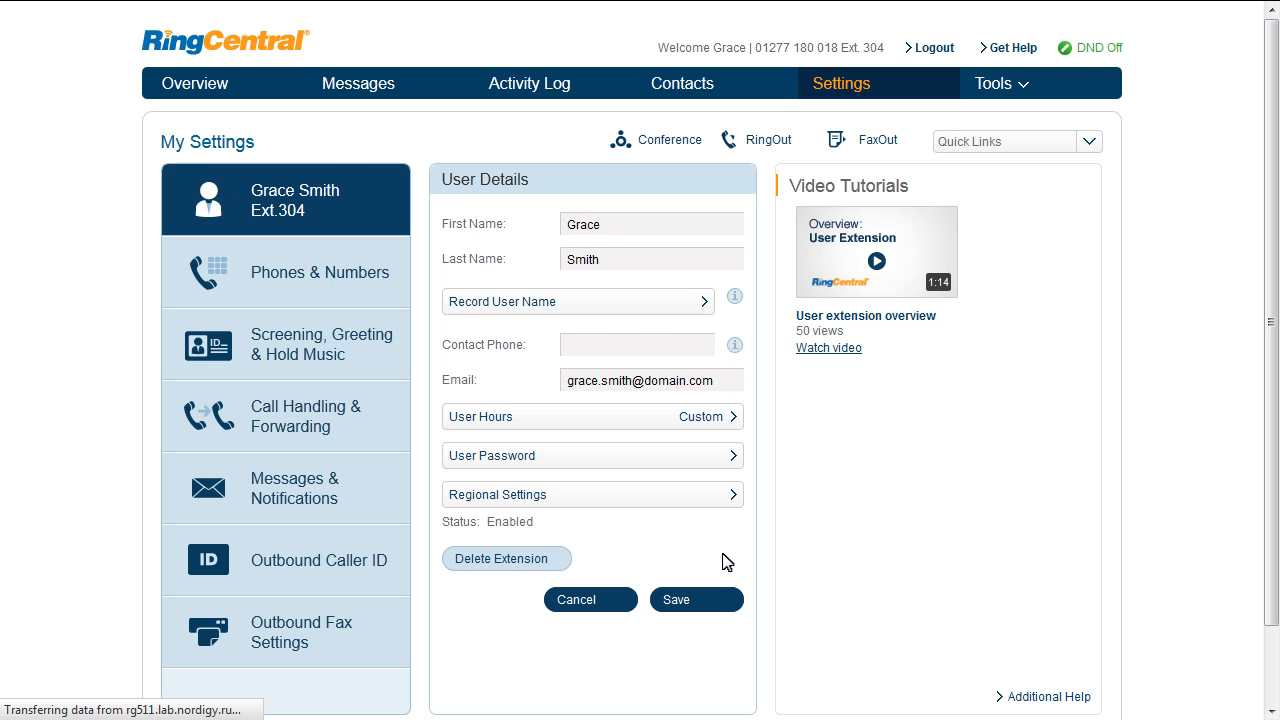
pyautogui.click(592, 455)
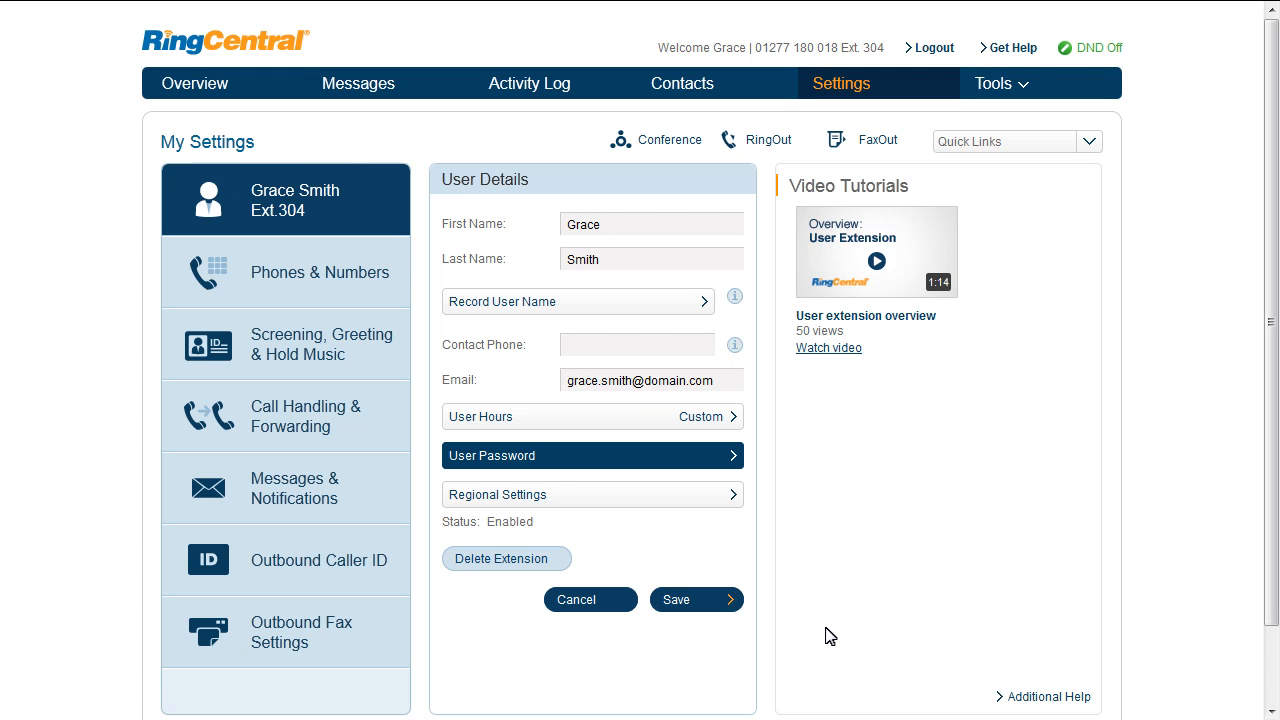
pyautogui.click(592, 494)
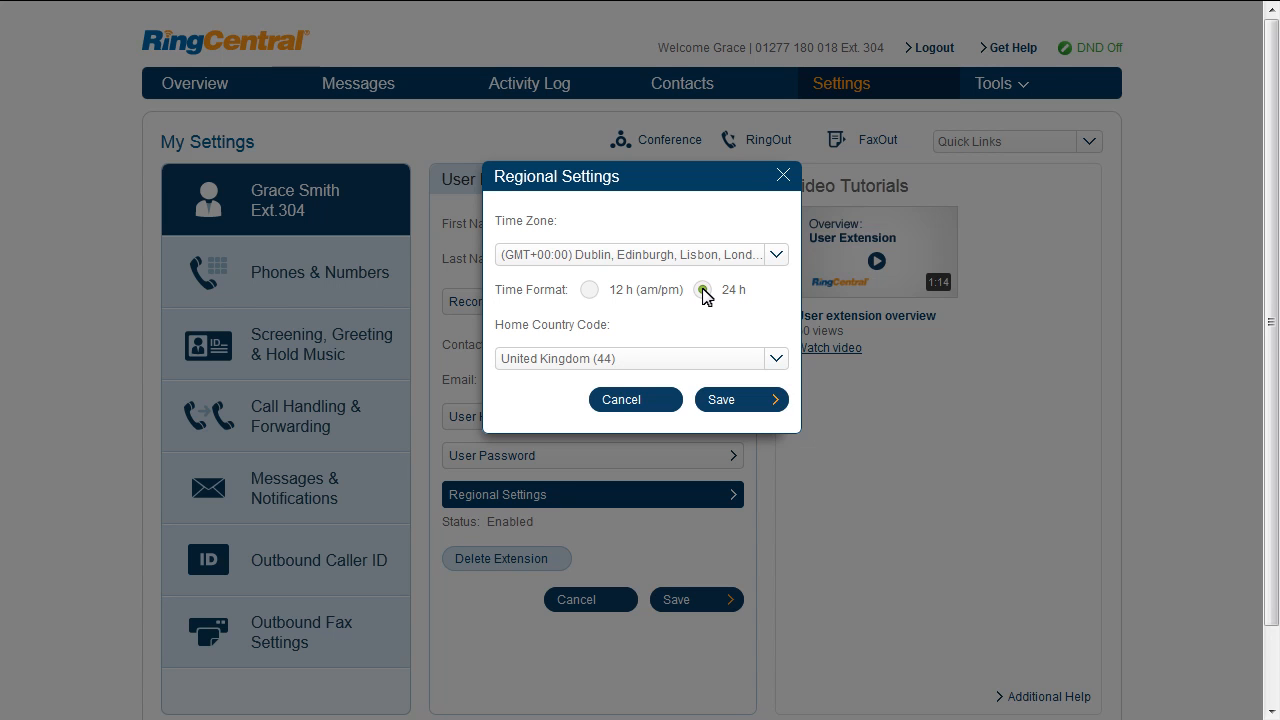
# Select the 24 h time format in Regional Settings
pyautogui.click(702, 290)
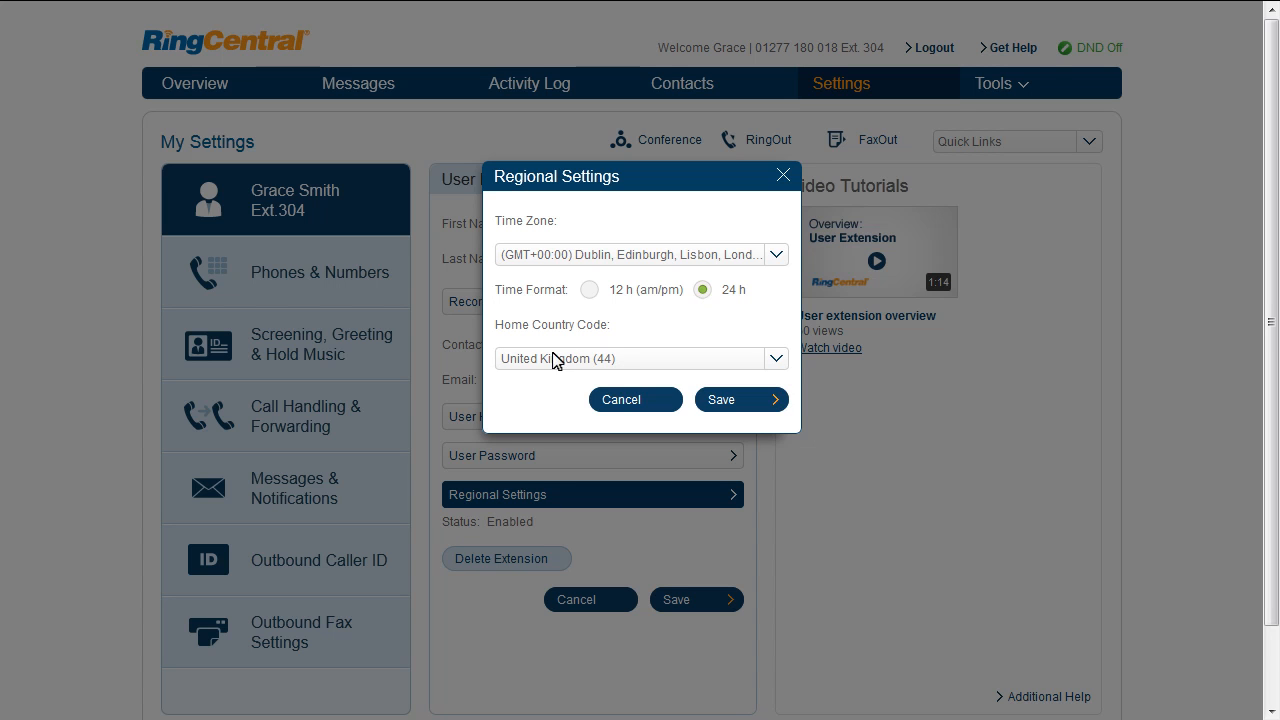
pyautogui.moveTo(540, 368)
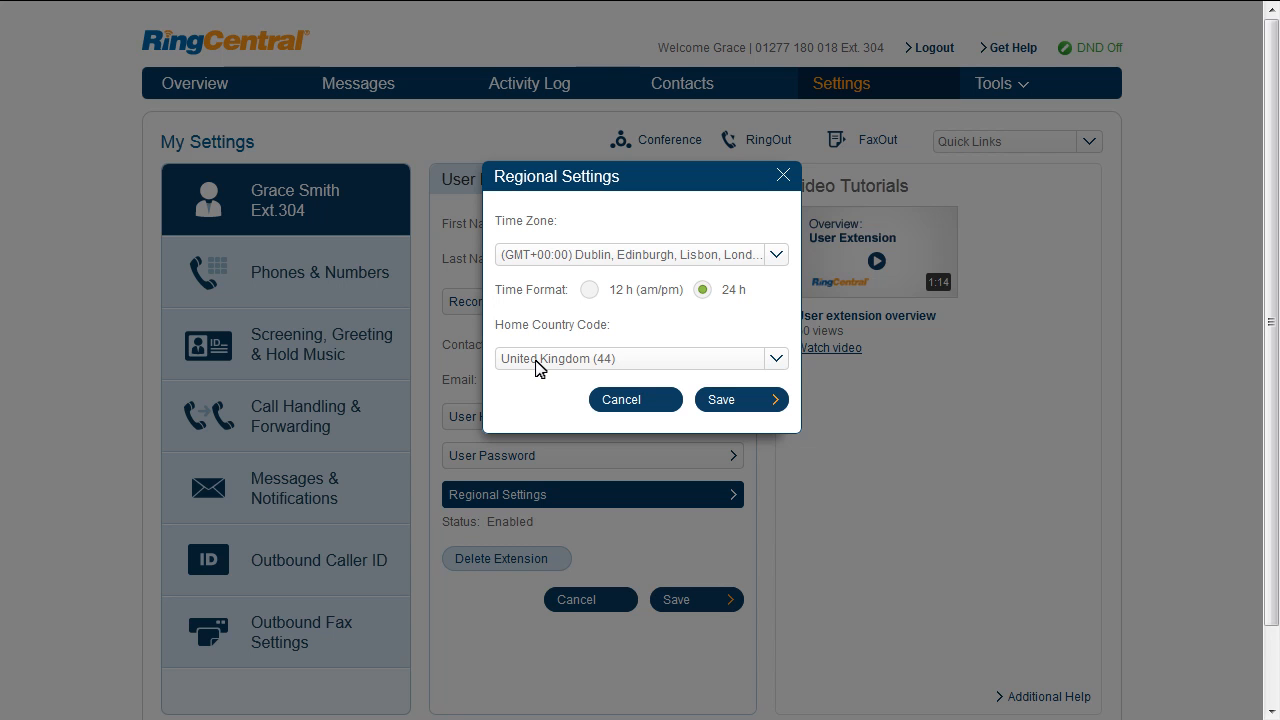